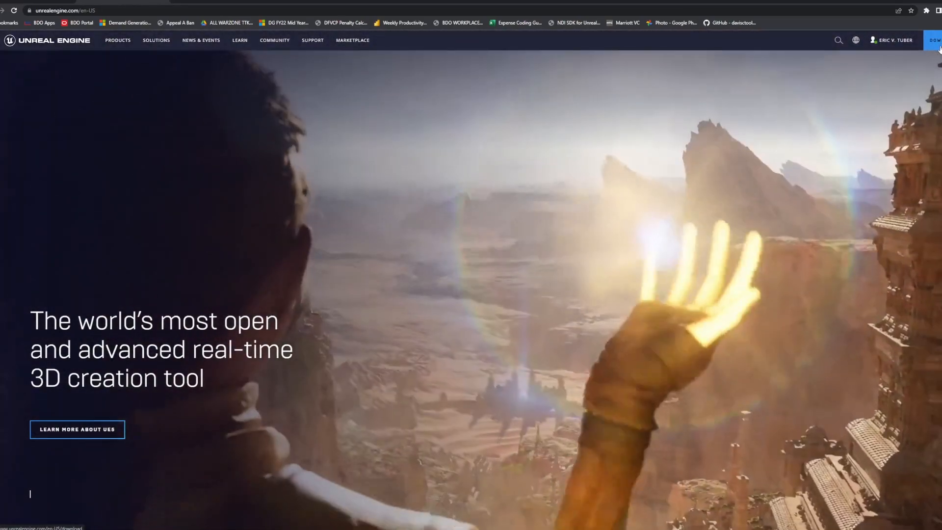
Step: Go to the Unreal Engine download page and scroll to the launcher install-and-launch instructions
{"action": "left_click", "coordinate": [935, 40]}
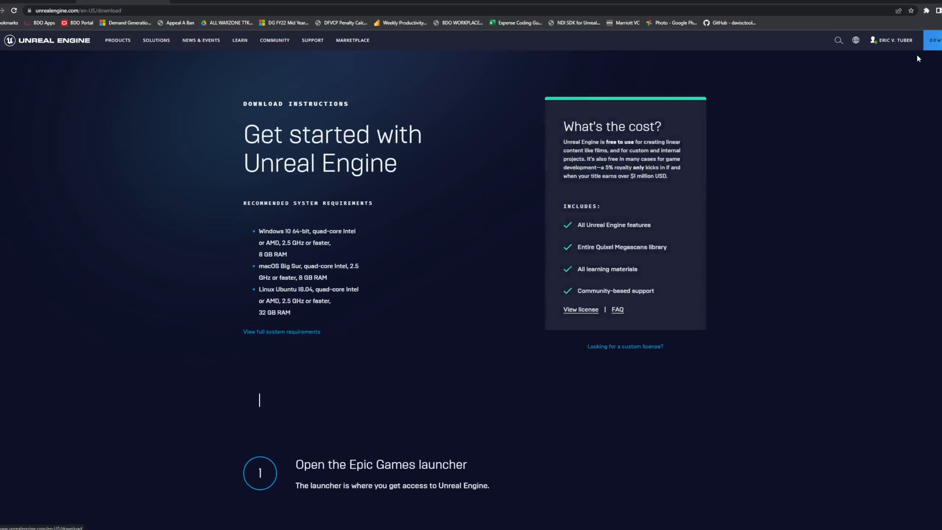
{"action": "mouse_move", "coordinate": [300, 264]}
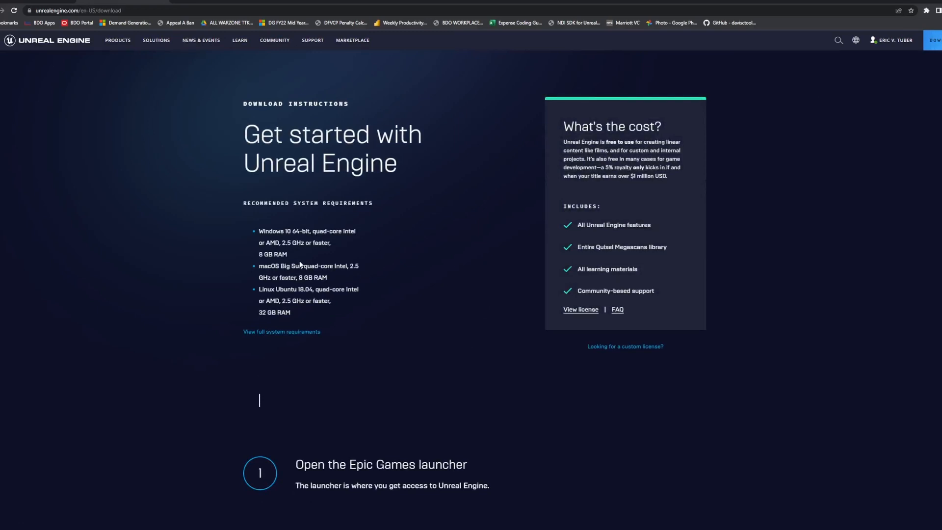
{"action": "scroll", "scroll_direction": "down", "scroll_amount": 3}
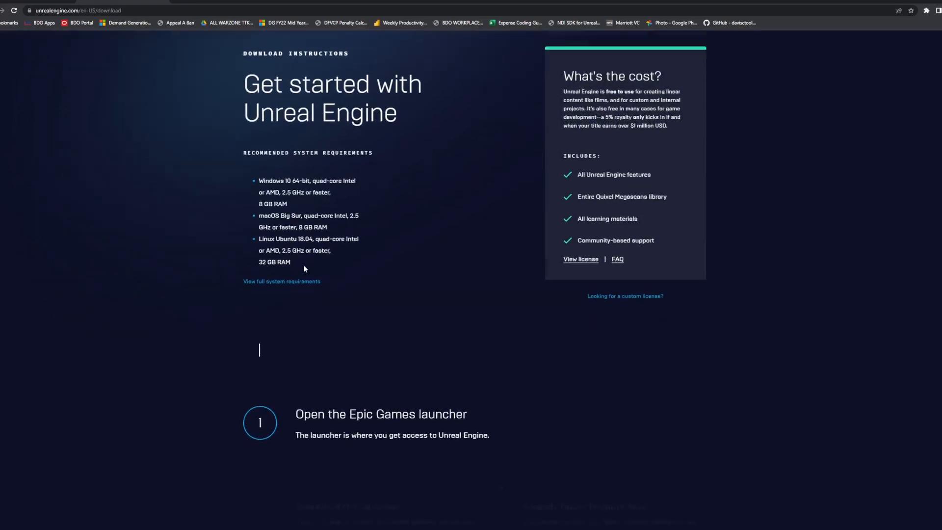
{"action": "scroll", "scroll_direction": "down", "scroll_amount": 3}
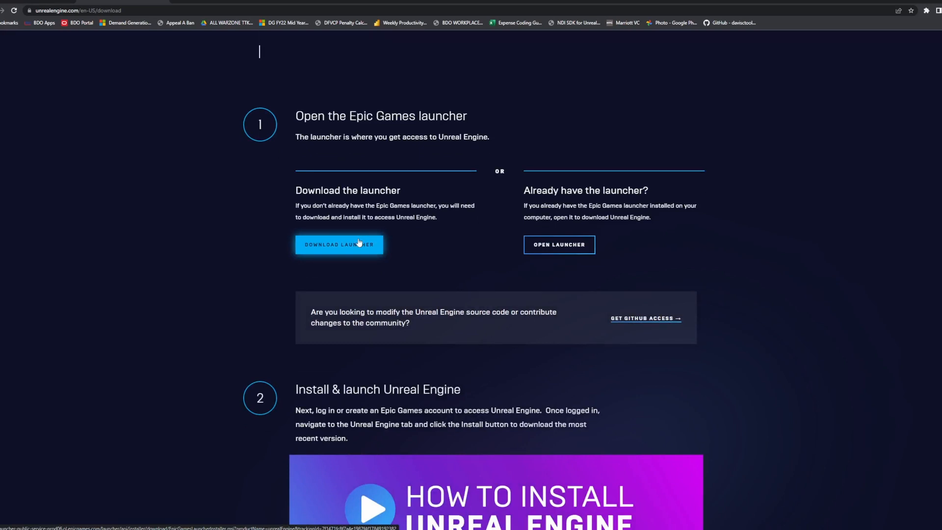
{"action": "scroll", "scroll_direction": "down", "scroll_amount": 3}
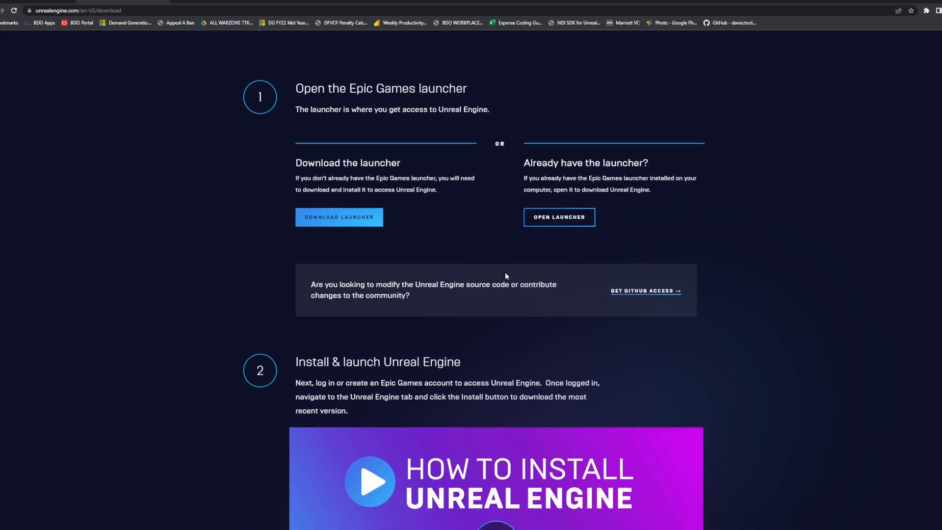
{"action": "scroll", "scroll_direction": "down", "scroll_amount": 3}
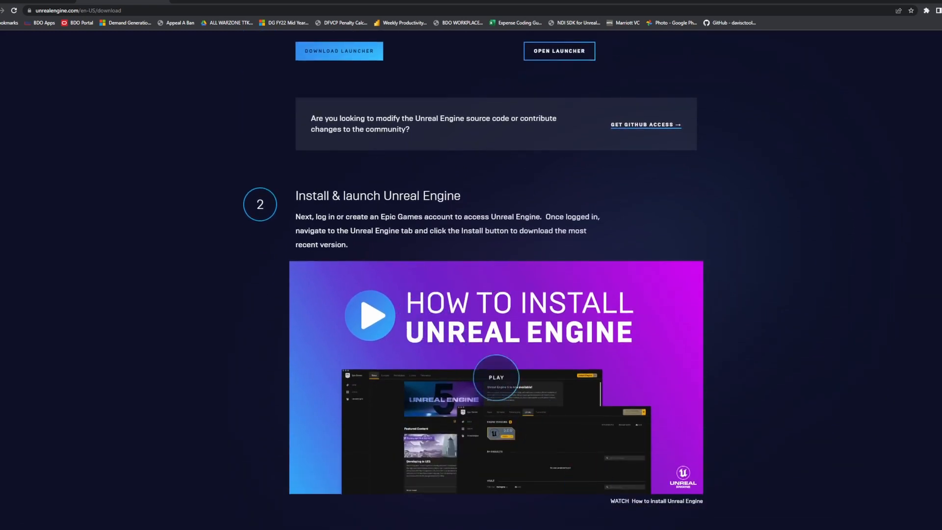
Step: Open the Epic Games Launcher on the Unreal Engine Library showing engine 5.0.3 and projects
{"action": "left_click", "coordinate": [558, 50]}
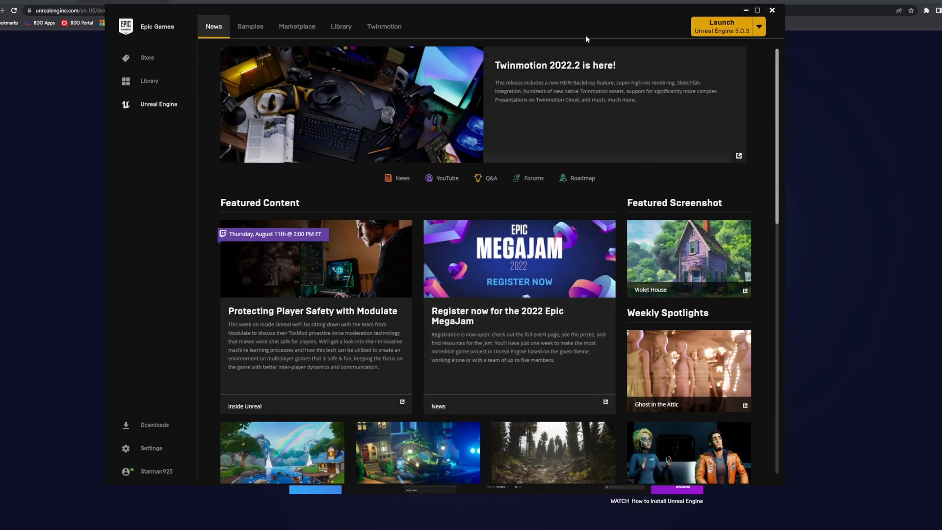
{"action": "mouse_move", "coordinate": [159, 109]}
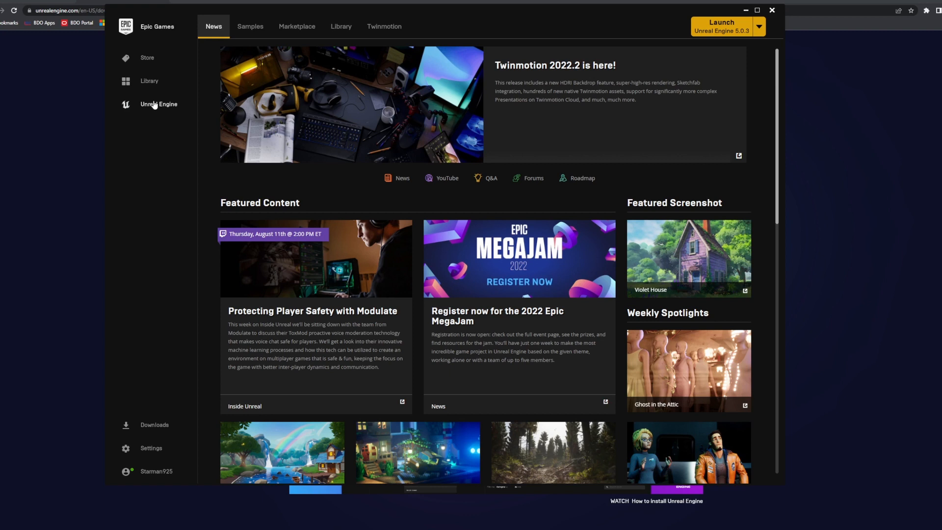
{"action": "mouse_move", "coordinate": [143, 113]}
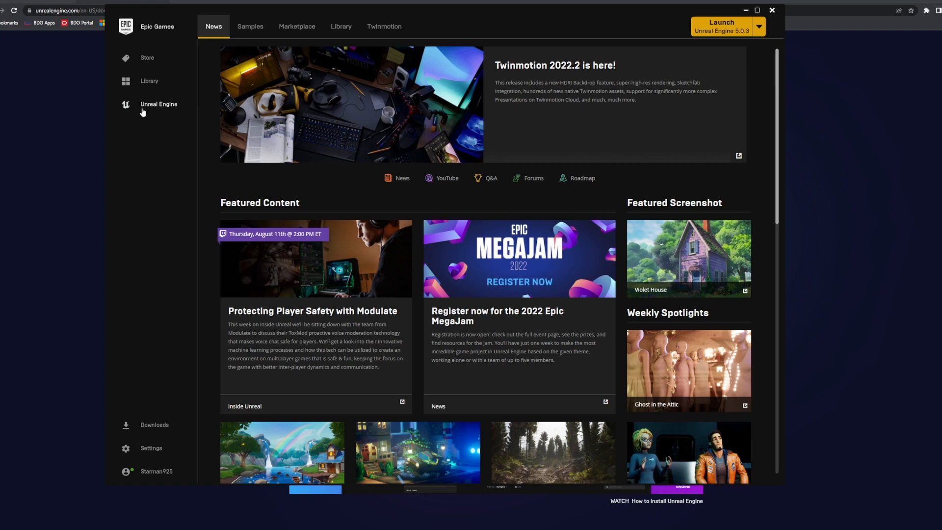
{"action": "mouse_move", "coordinate": [158, 104]}
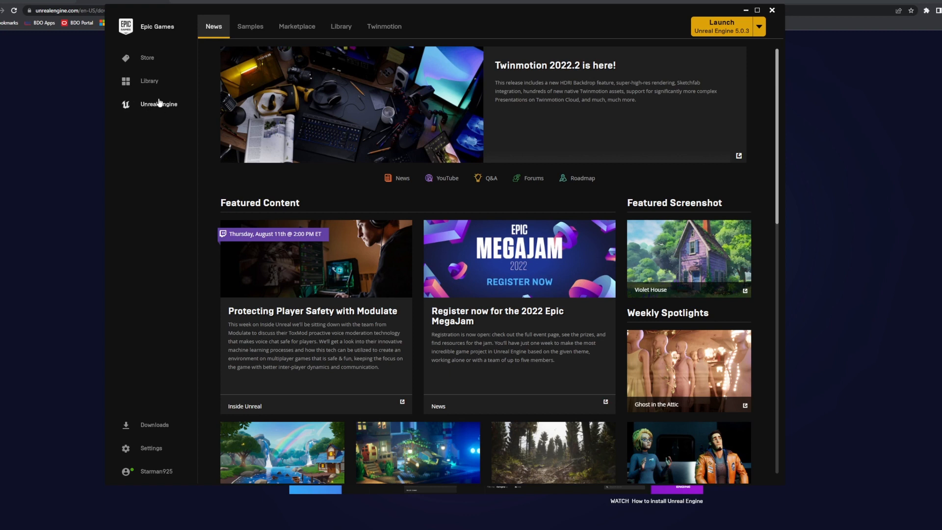
{"action": "left_click", "coordinate": [341, 26]}
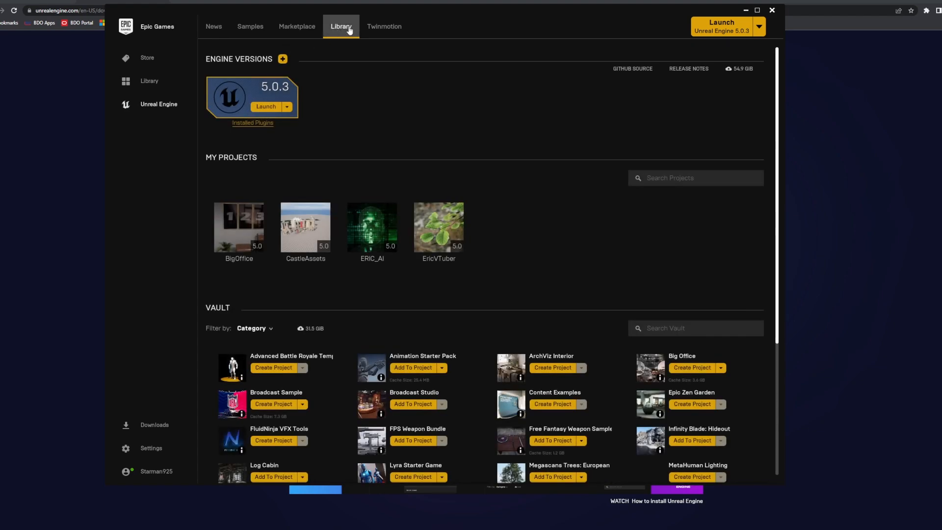
{"action": "mouse_move", "coordinate": [269, 67]}
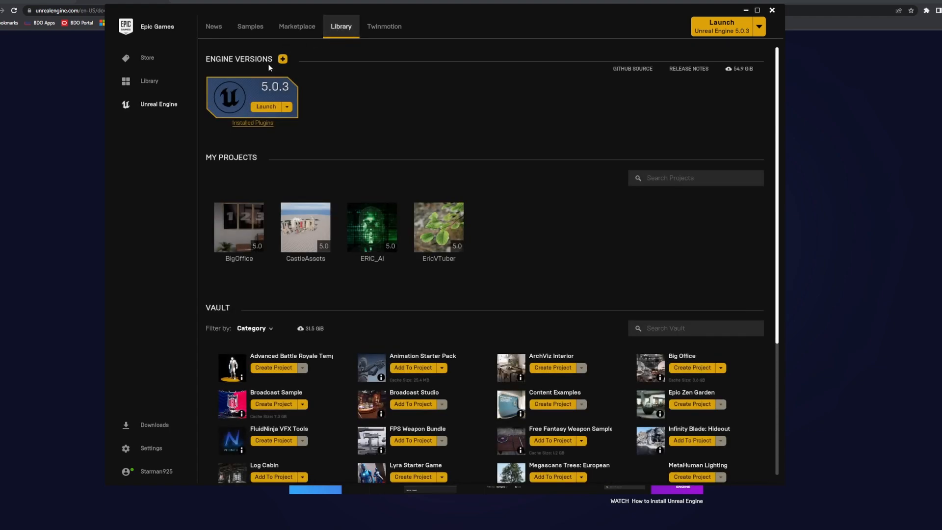
{"action": "mouse_move", "coordinate": [279, 95]}
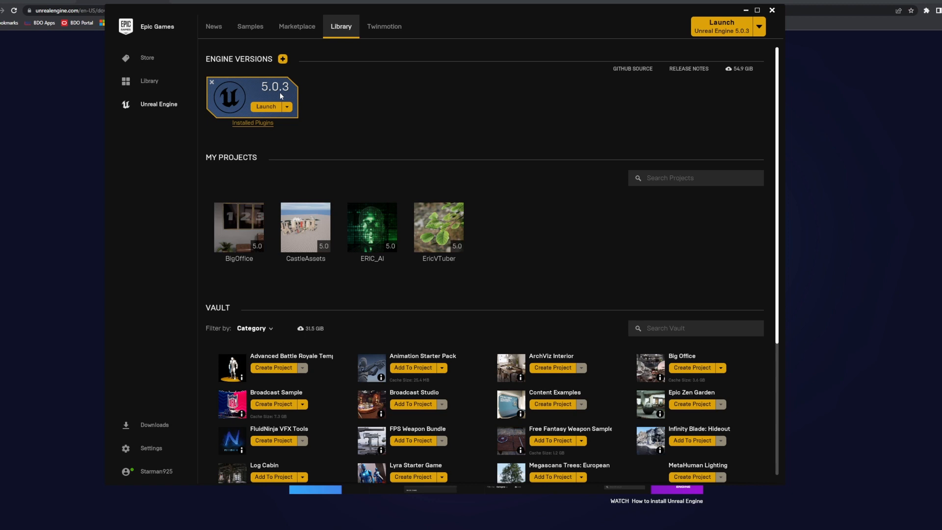
{"action": "mouse_move", "coordinate": [282, 59]}
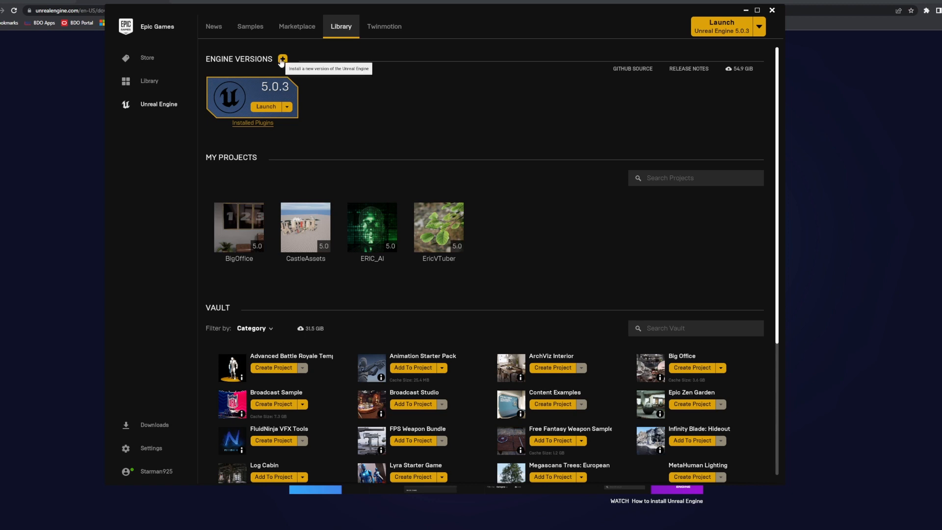
Step: Add an engine version slot, then delete the unwanted 4.27.2 slot
{"action": "left_click", "coordinate": [283, 59]}
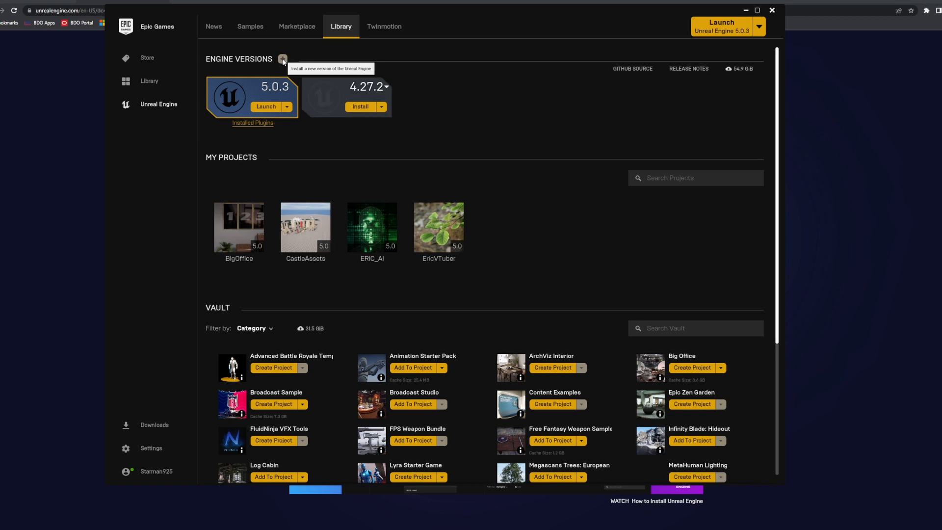
{"action": "mouse_move", "coordinate": [308, 84]}
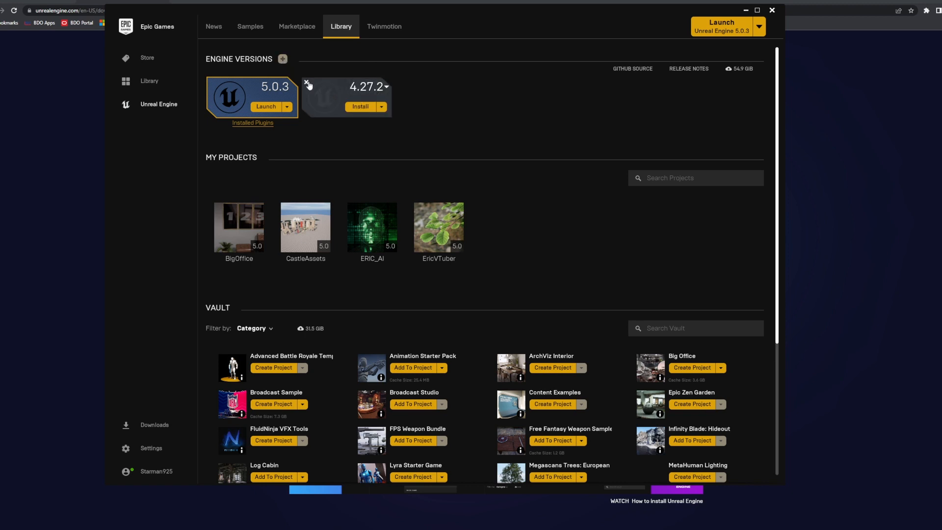
{"action": "mouse_move", "coordinate": [306, 83]}
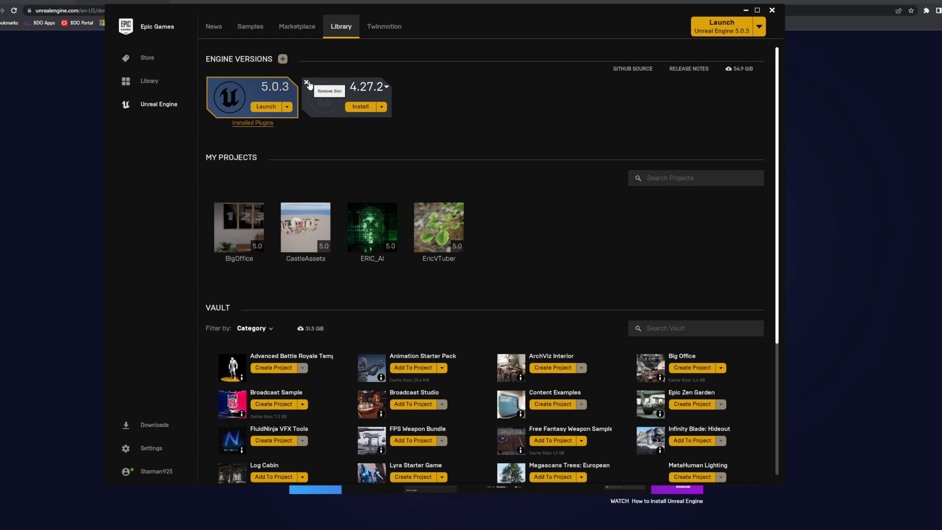
{"action": "mouse_move", "coordinate": [284, 92]}
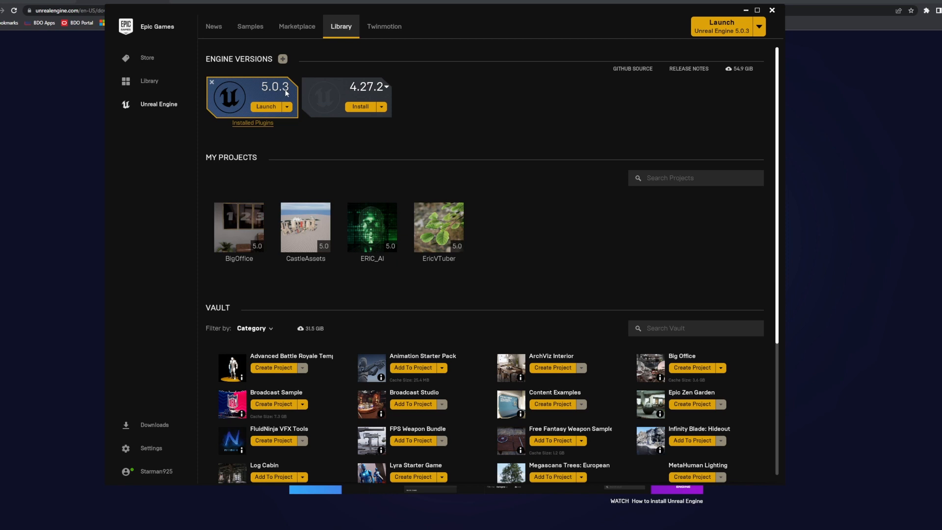
{"action": "mouse_move", "coordinate": [306, 83]}
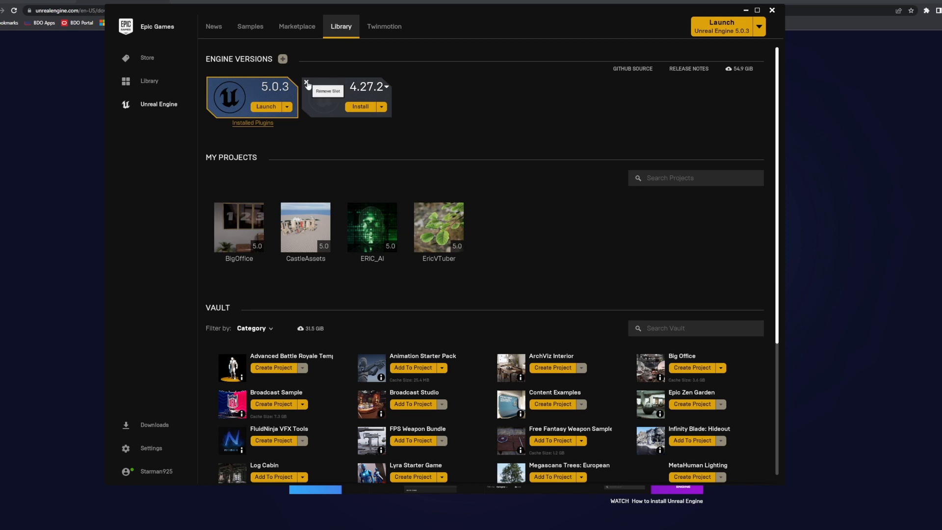
{"action": "left_click", "coordinate": [253, 122]}
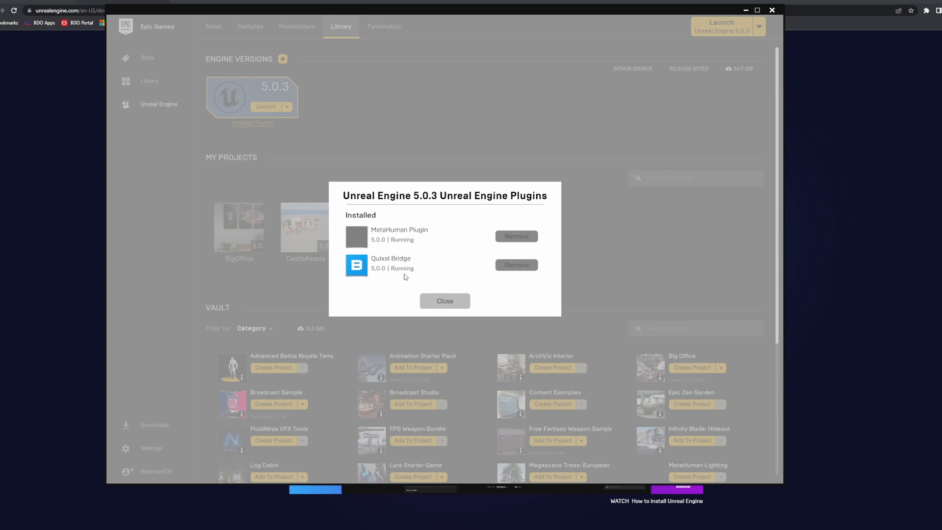
Step: Close the Installed Plugins list for Unreal Engine 5.0.3
{"action": "left_click", "coordinate": [445, 301]}
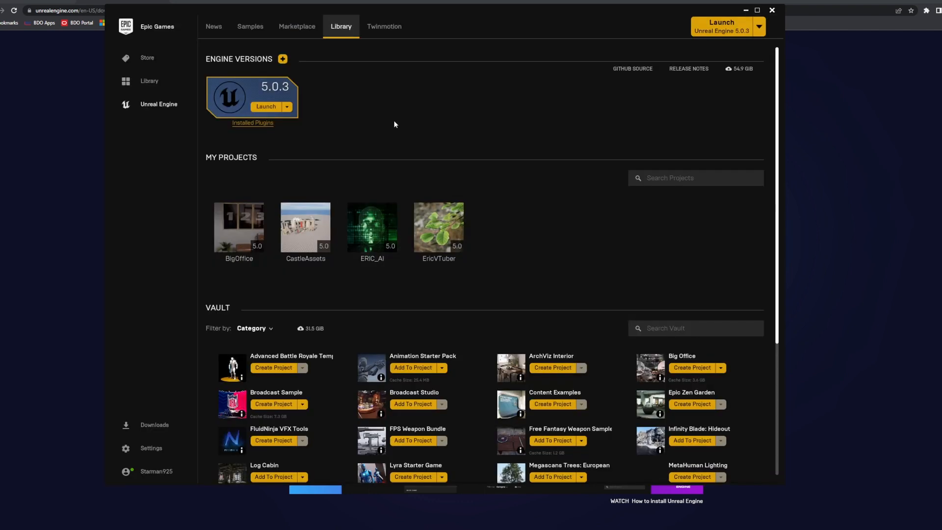
{"action": "mouse_move", "coordinate": [577, 134]}
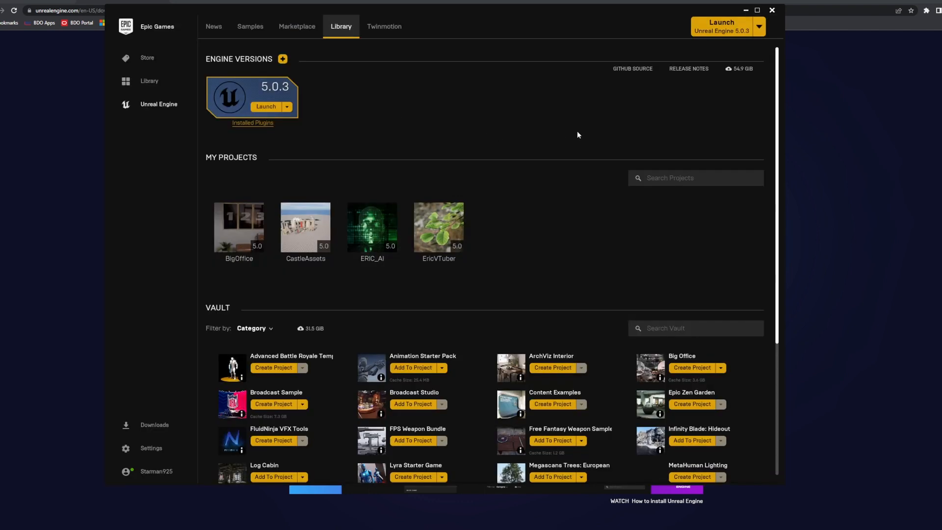
{"action": "mouse_move", "coordinate": [715, 31]}
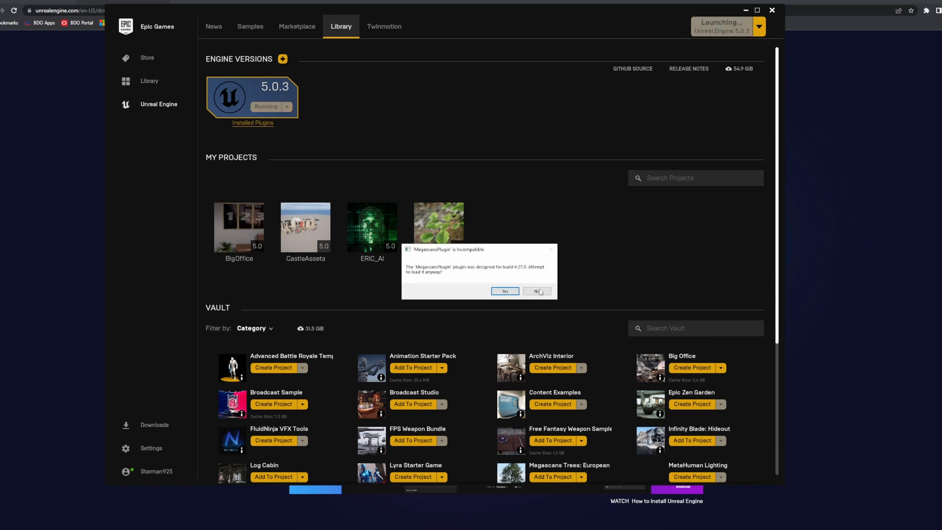
{"action": "mouse_move", "coordinate": [461, 275]}
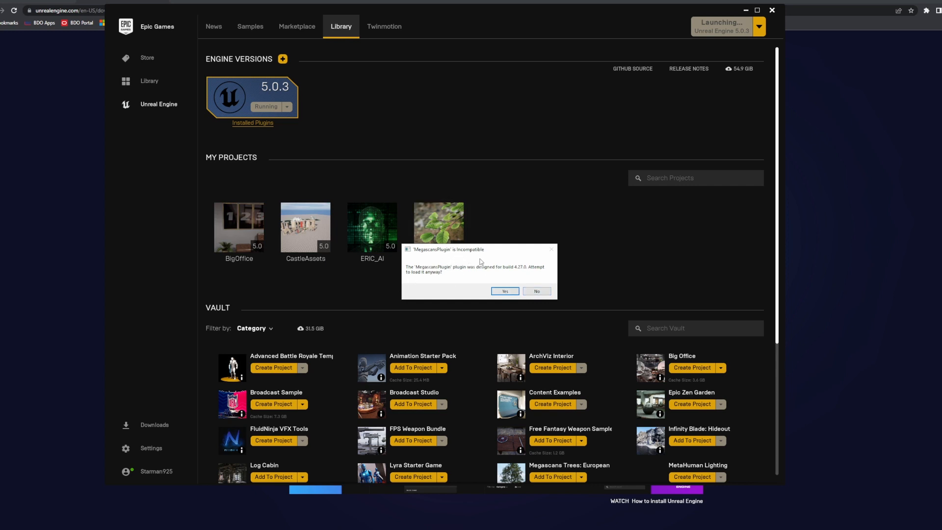
Step: Dismiss the MegascansPlugin incompatibility prompt so the EricVTuber project loads in the editor
{"action": "left_click", "coordinate": [535, 290]}
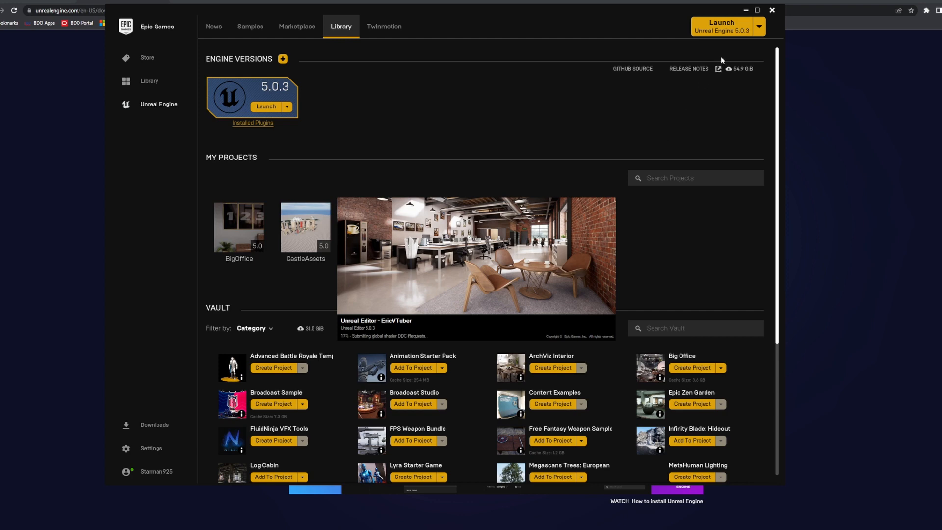
{"action": "left_click", "coordinate": [265, 106]}
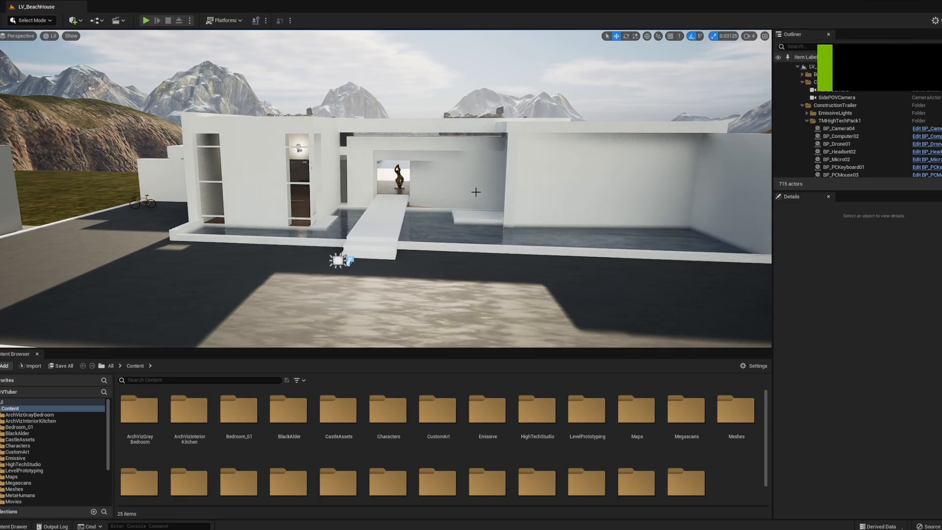